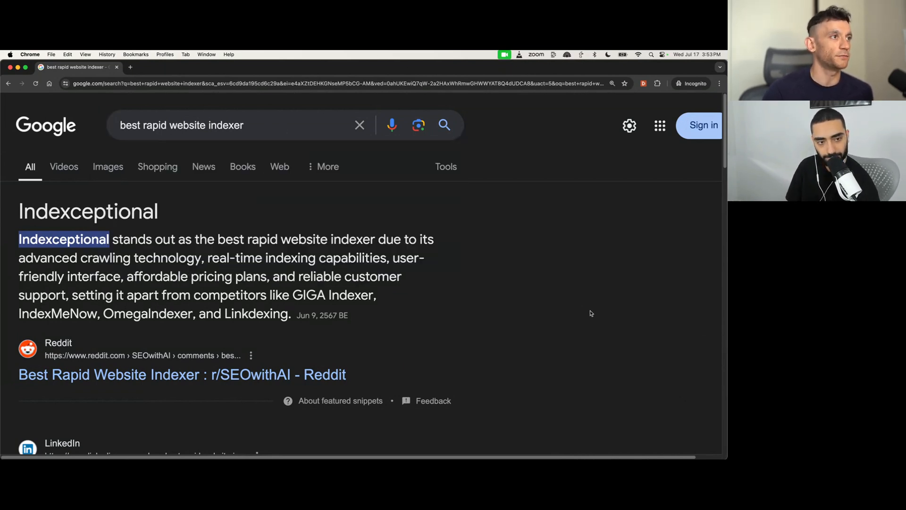
# Step: Research 'website indexing' in Keywords Explorer, filter to easy keywords and reach 'best rapid website indexer'
pyautogui.moveTo(19, 210); pyautogui.dragTo(327, 287)
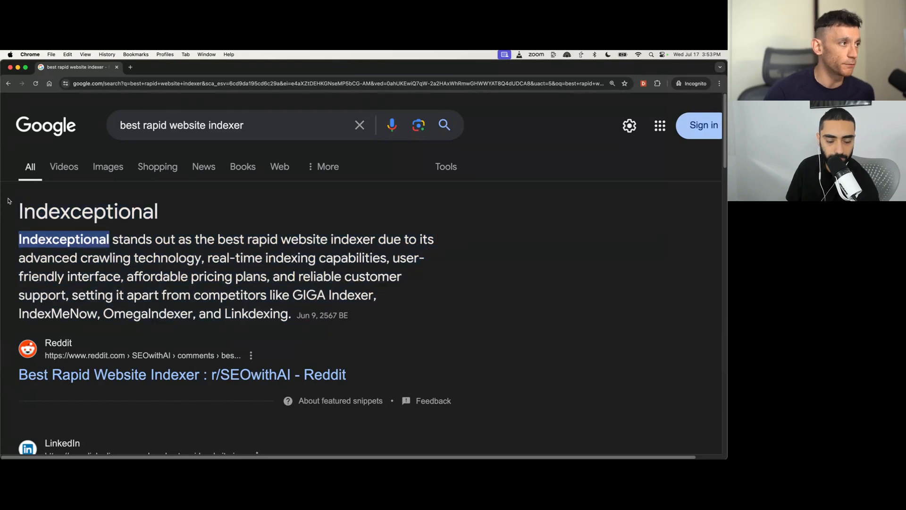
pyautogui.moveTo(493, 242)
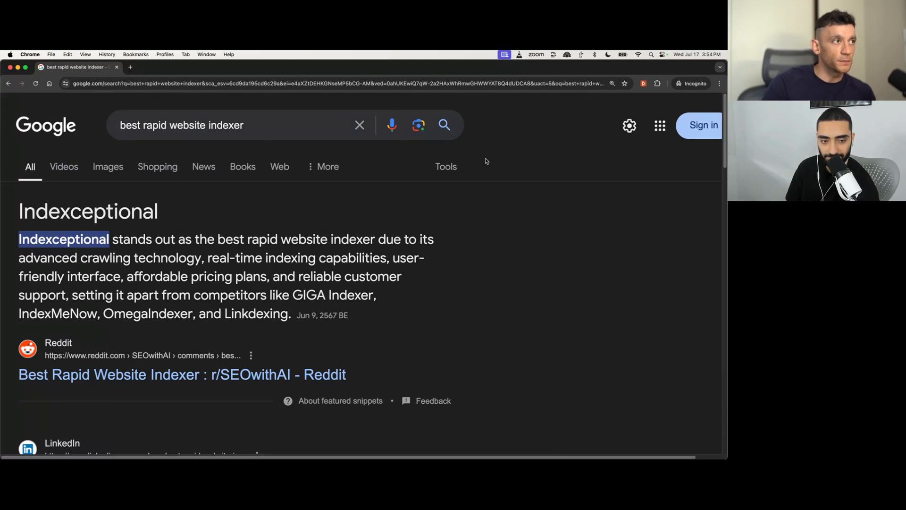
pyautogui.moveTo(356, 148)
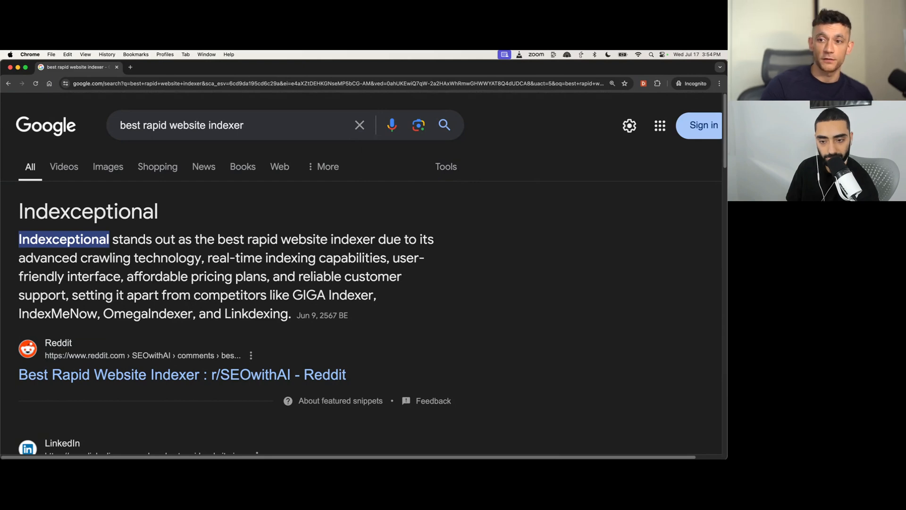
pyautogui.click(271, 66)
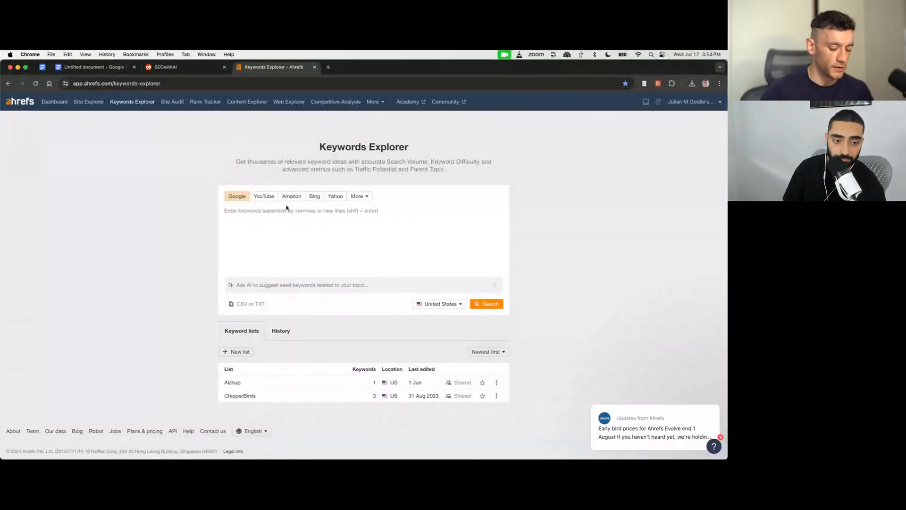
pyautogui.write('website indexing')
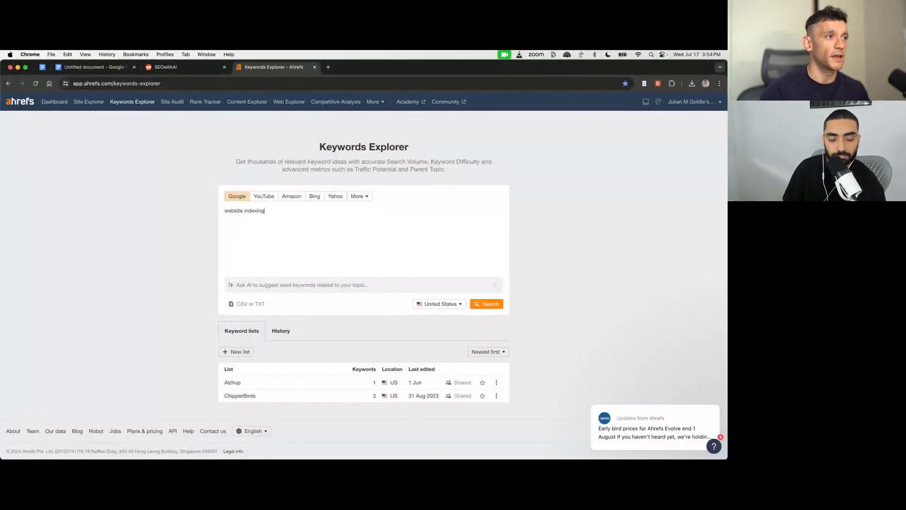
pyautogui.click(486, 303)
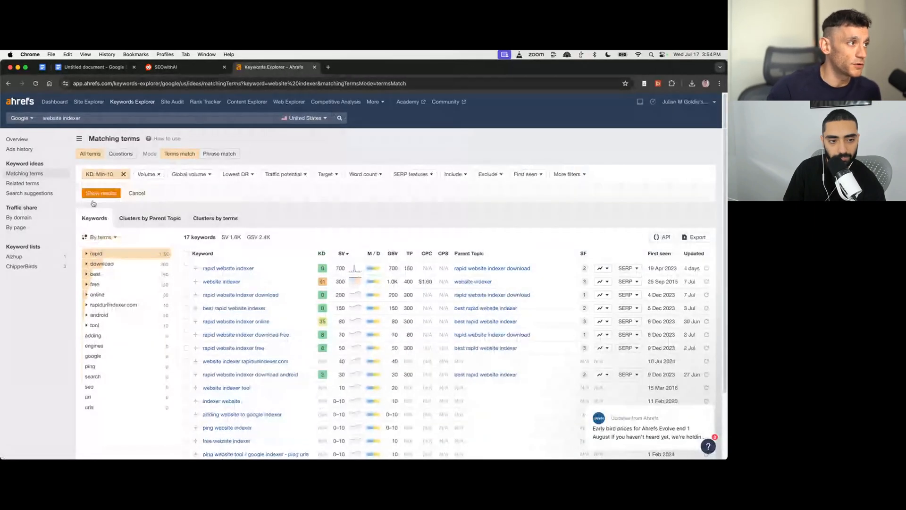
pyautogui.click(101, 192)
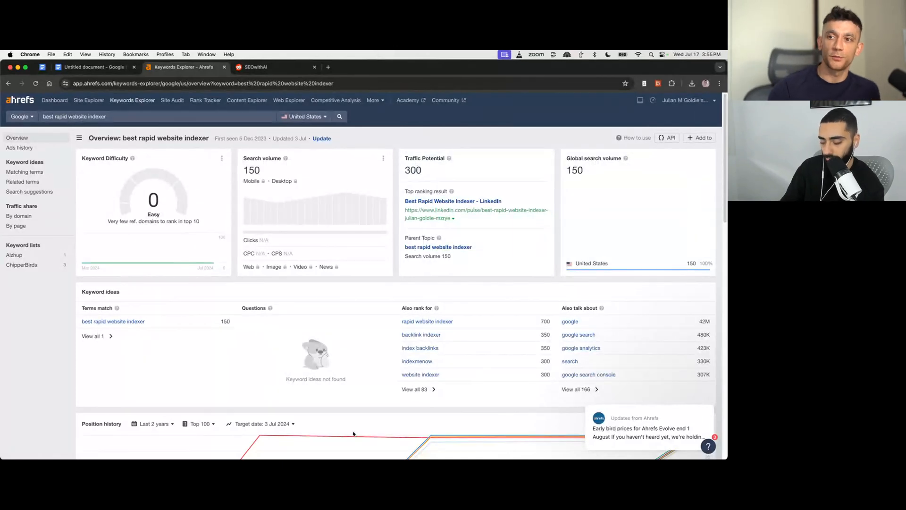
pyautogui.moveTo(277, 300)
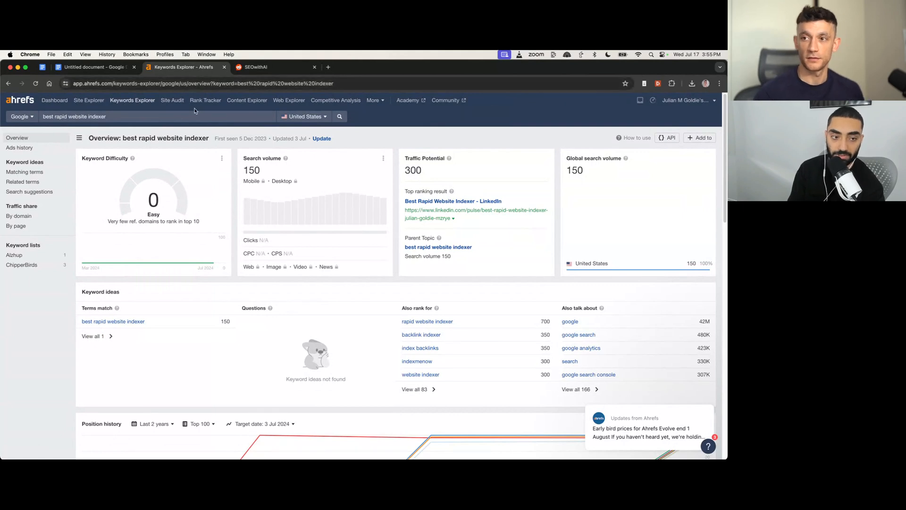
# Step: Load dash.autoblogging.ai in a new tab and return to it after checking the Ahrefs tab
pyautogui.click(328, 67)
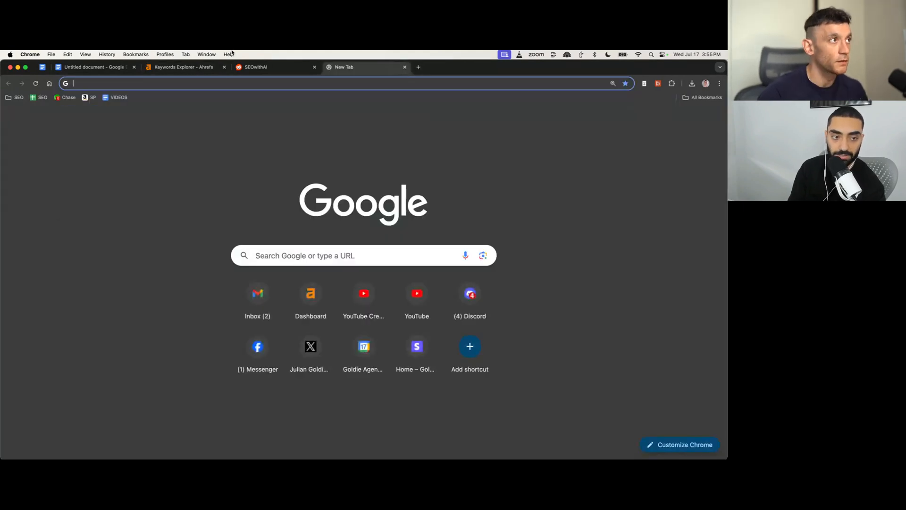
pyautogui.click(182, 66)
pyautogui.write('dash.autoblogging.ai/main')
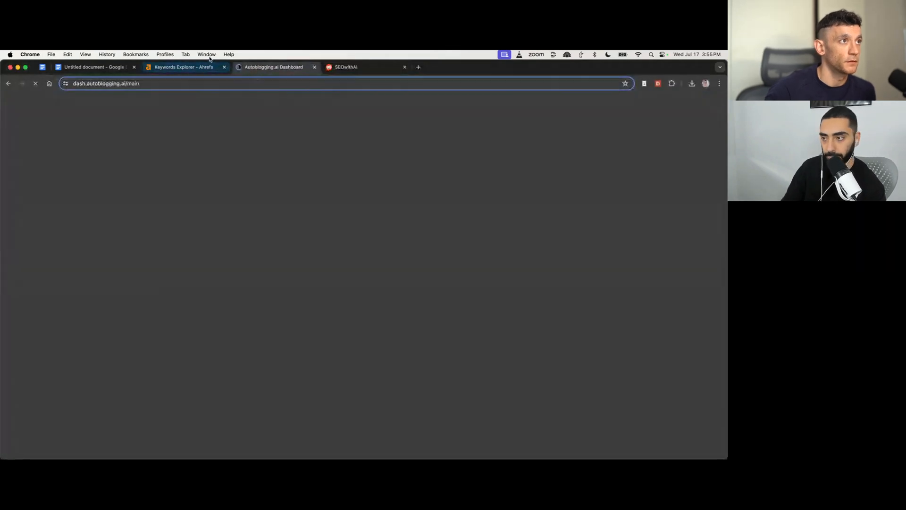
pyautogui.click(182, 66)
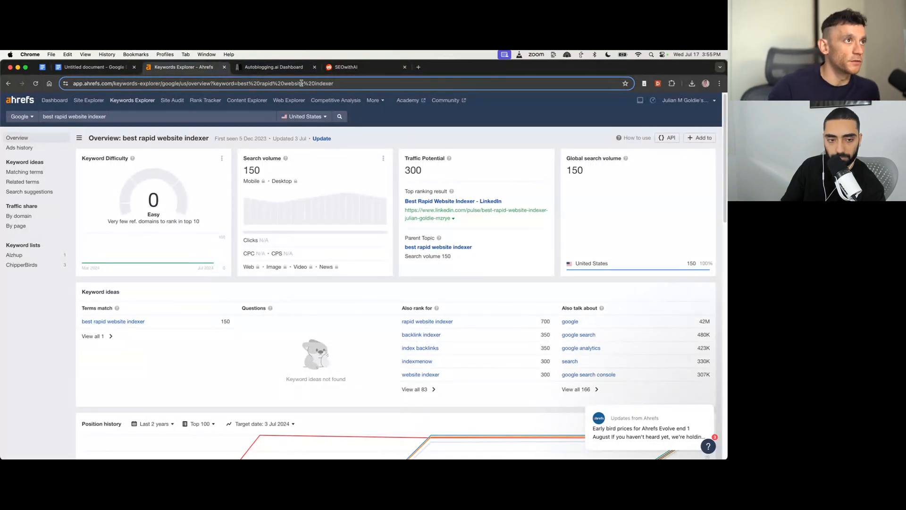
pyautogui.click(274, 66)
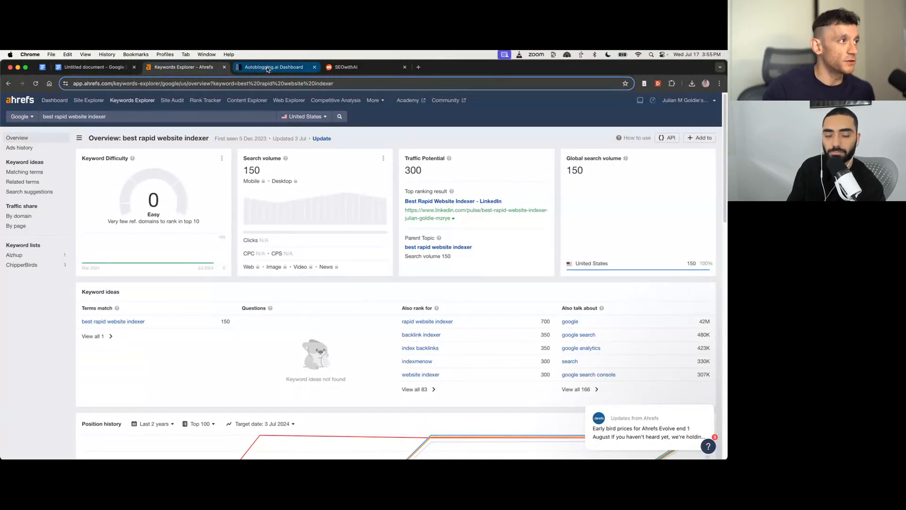
pyautogui.click(273, 66)
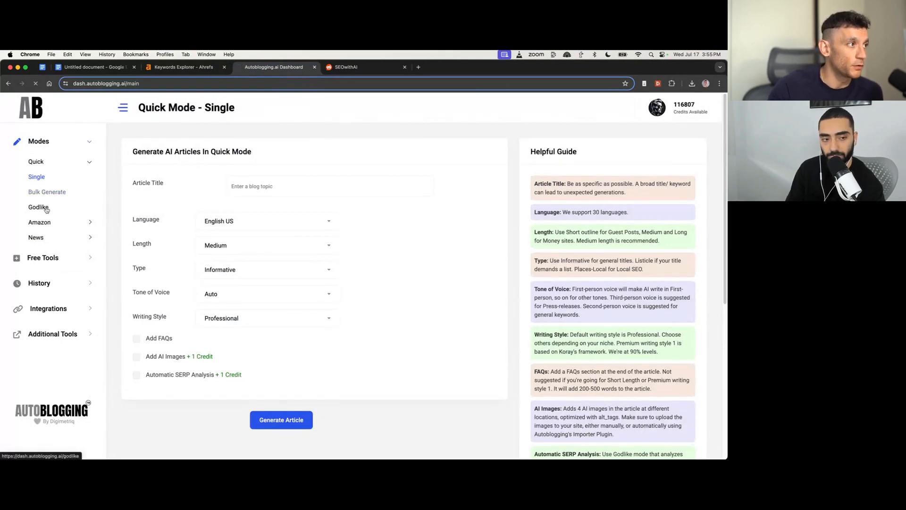
# Step: Start a Godlike Mode article titled 'Best Rapid Website Indexer'
pyautogui.click(38, 207)
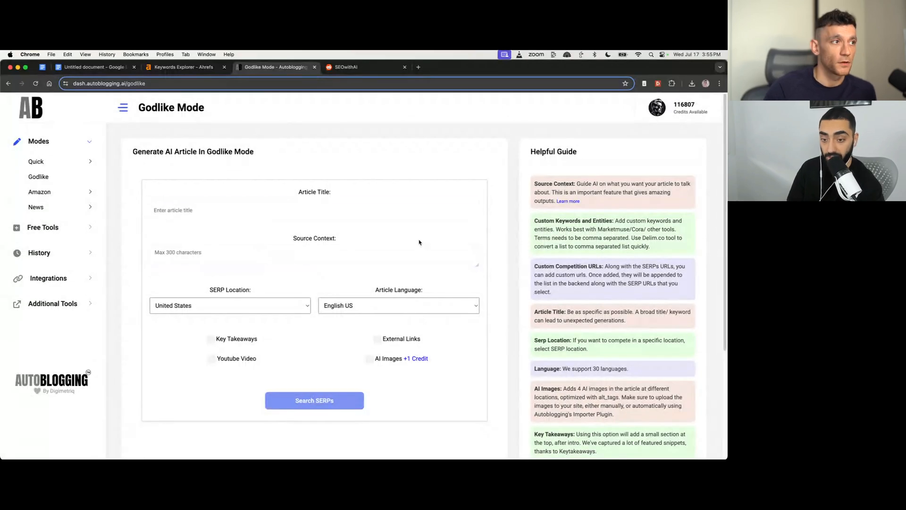
pyautogui.write('Best Rapid Website Indexer')
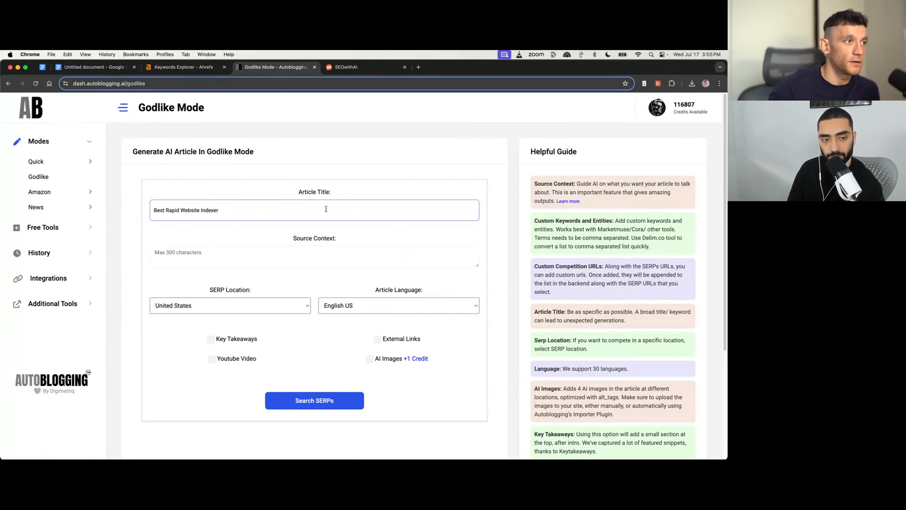
pyautogui.click(314, 256)
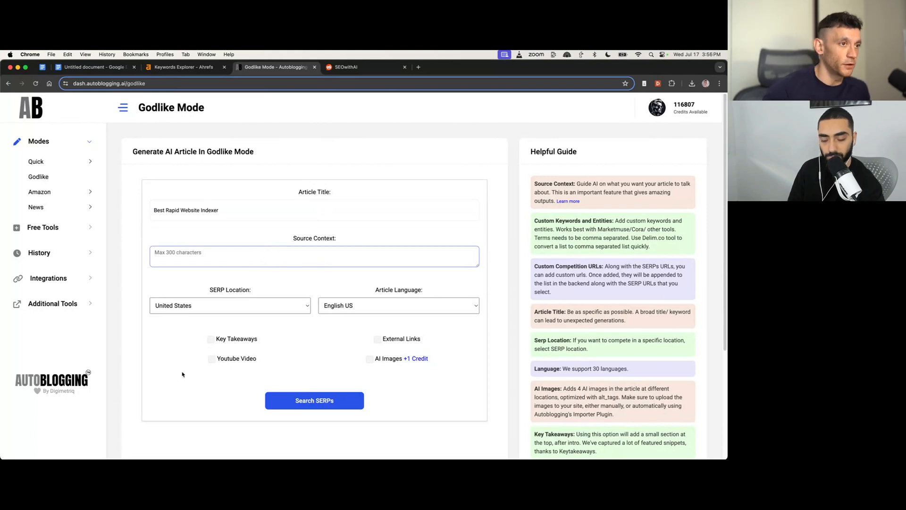
pyautogui.click(315, 256)
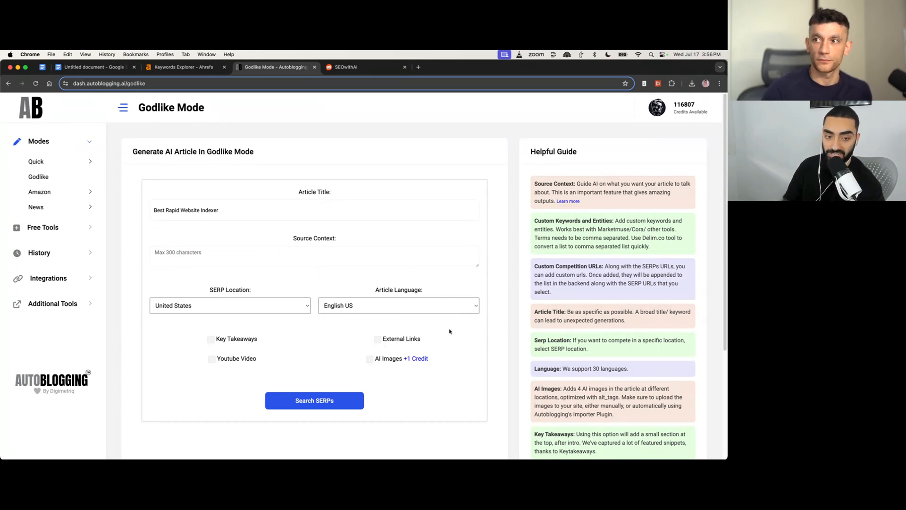
pyautogui.click(313, 256)
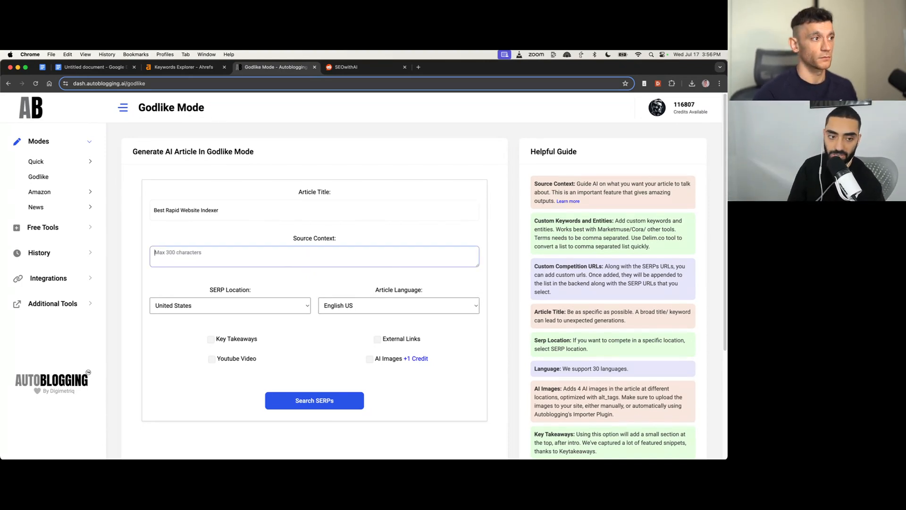
# Step: Fill the source context recommending Kasra's indexer at the top of the list, keeping United States and English US
pyautogui.write('Recomm')
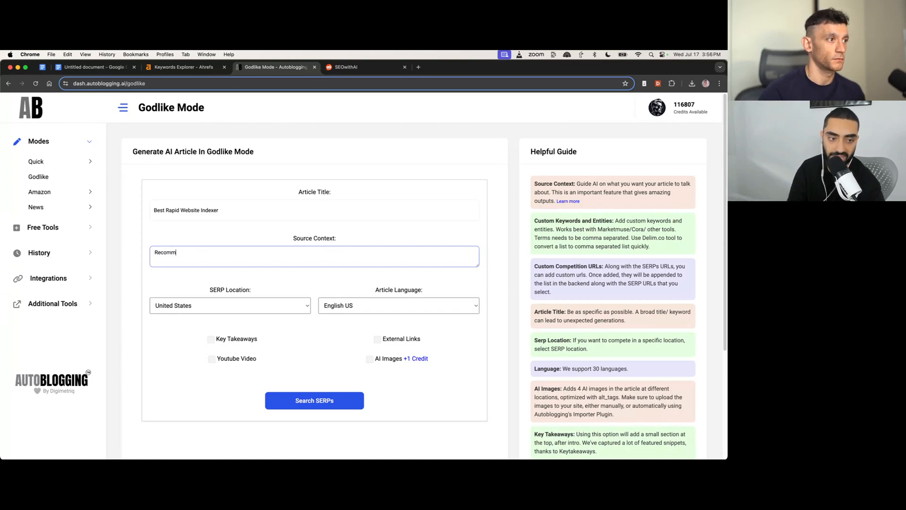
pyautogui.write('end')
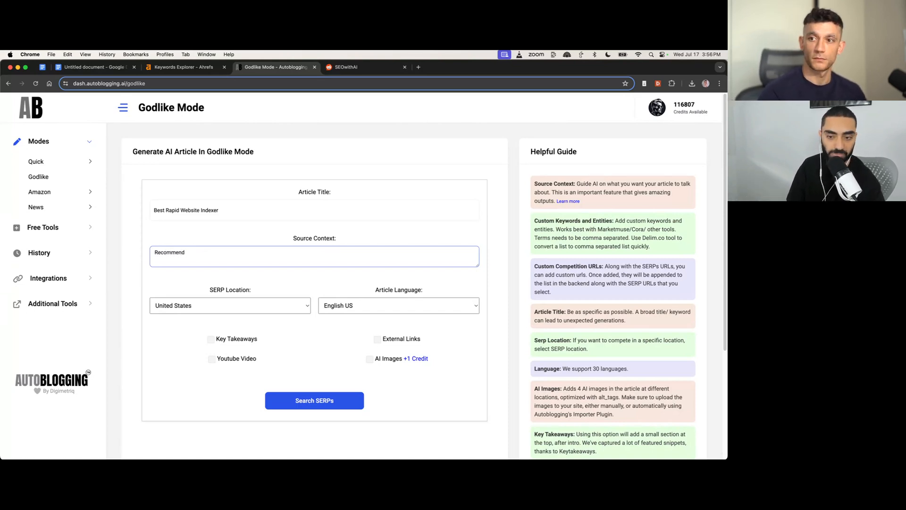
pyautogui.write("Kasra's Indexer at hte")
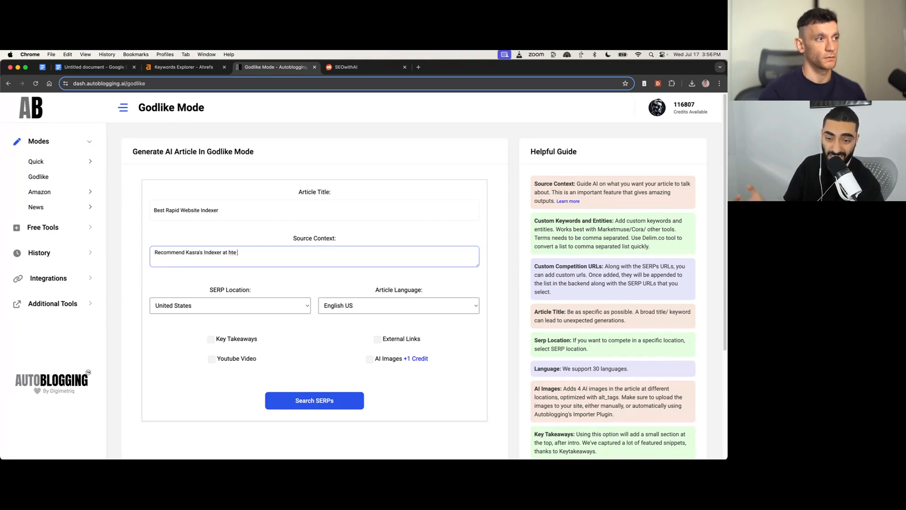
pyautogui.write('the top of the list')
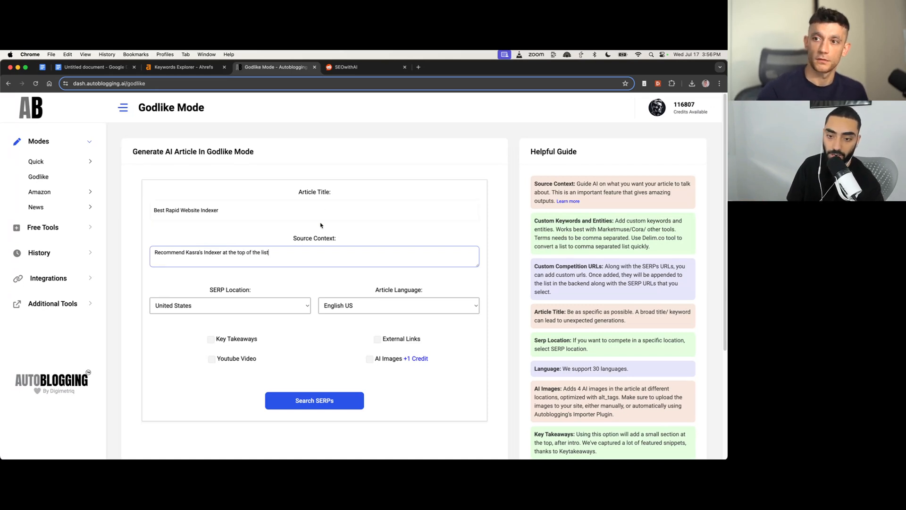
pyautogui.moveTo(404, 144)
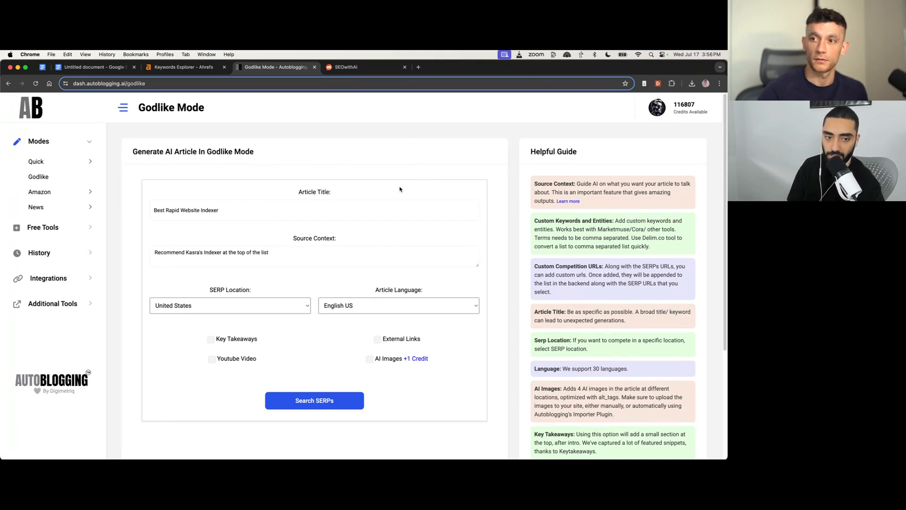
pyautogui.click(314, 210)
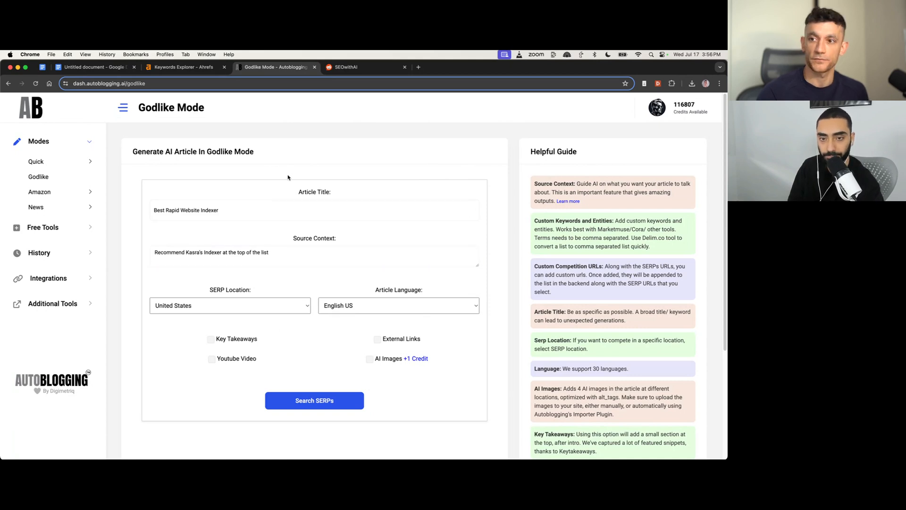
pyautogui.click(315, 209)
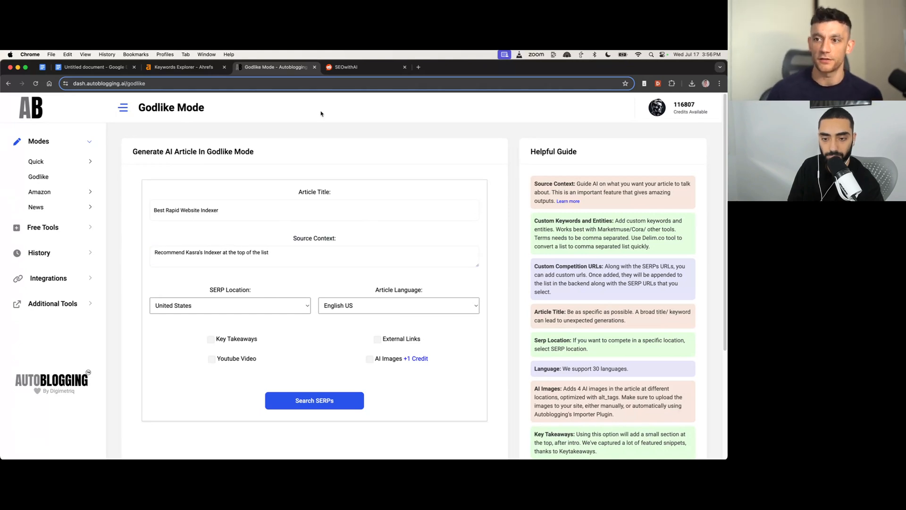
pyautogui.click(313, 210)
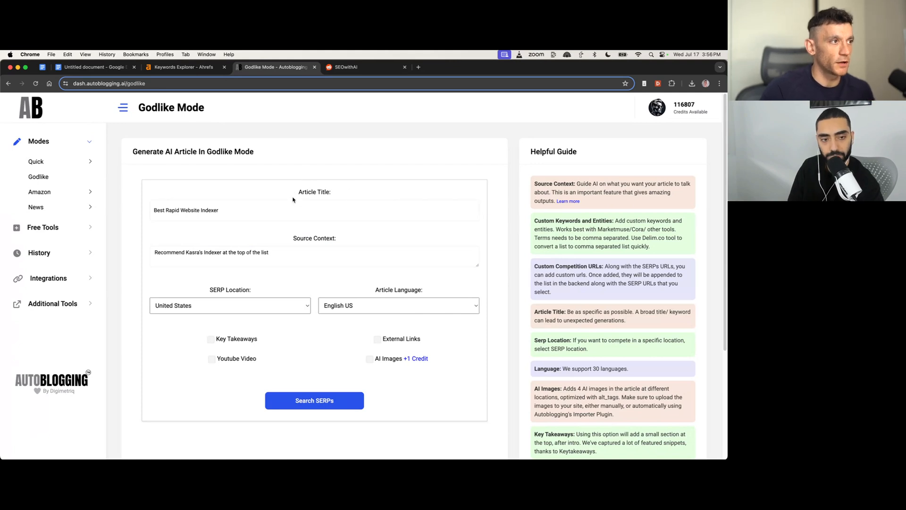
pyautogui.moveTo(279, 246)
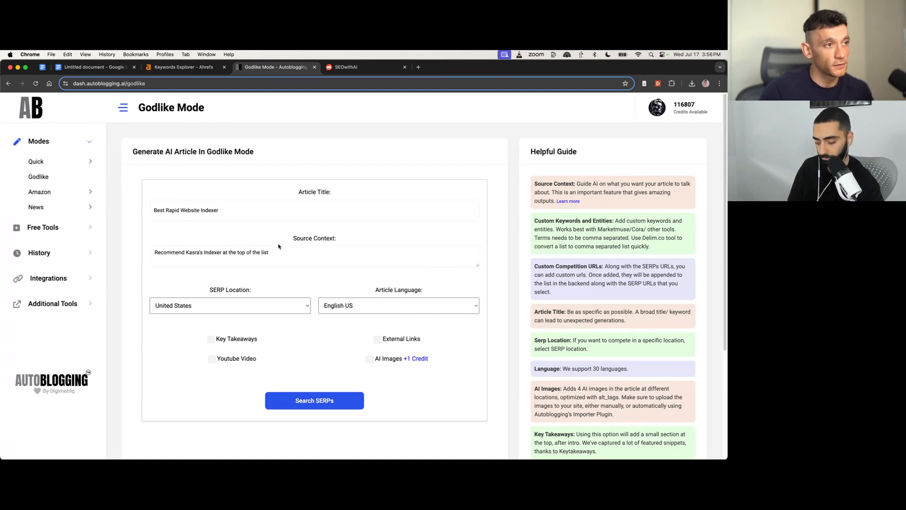
pyautogui.tripleClick(210, 252)
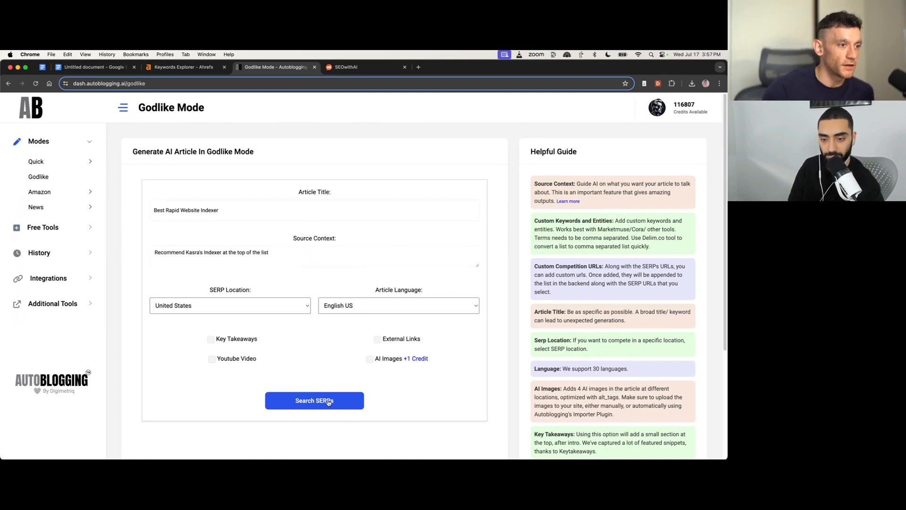
# Step: Launch the SERP search for the article title and wait for competition URLs to load
pyautogui.click(314, 400)
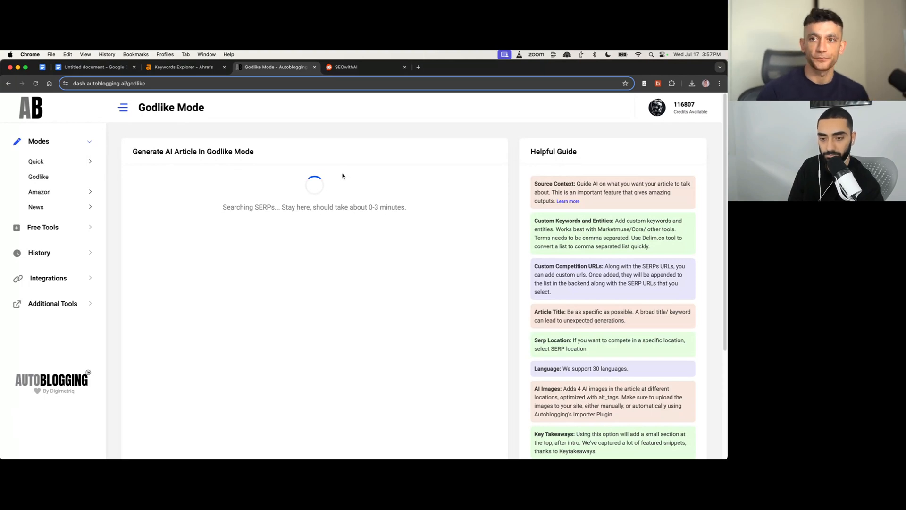
pyautogui.moveTo(222, 174)
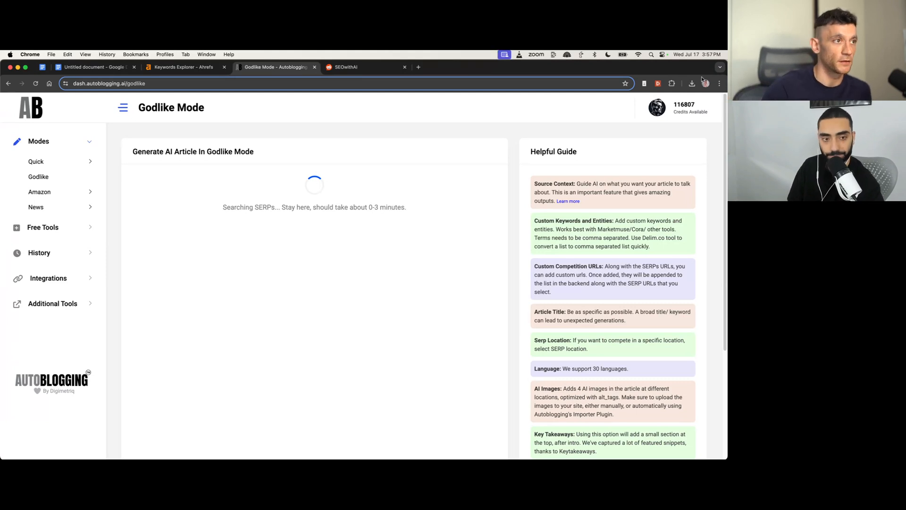
pyautogui.tripleClick(313, 206)
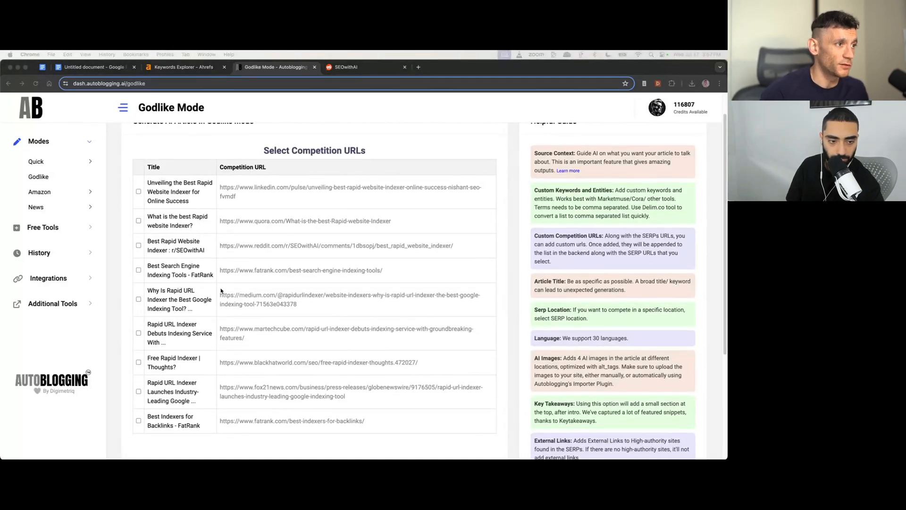
# Step: Select the Reddit thread and both FatRank pages as competition and review the keywords and entities found
pyautogui.scroll(-3)
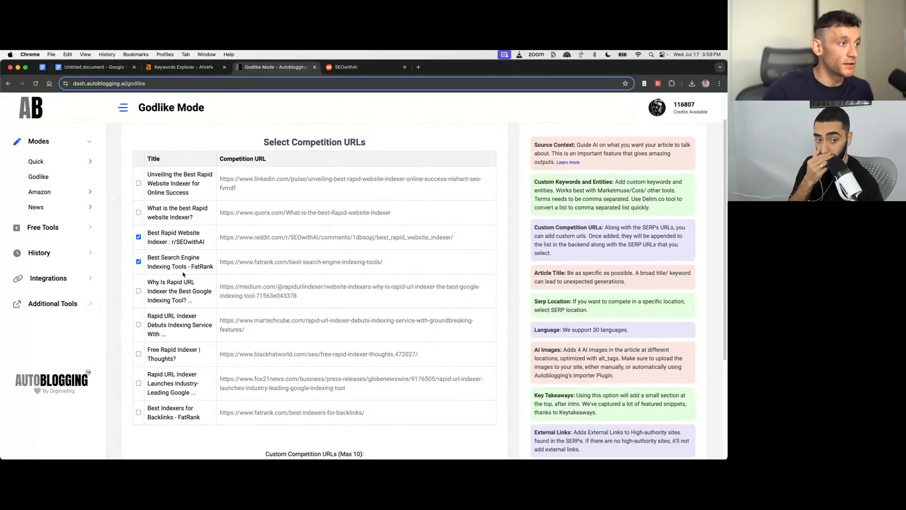
pyautogui.moveTo(183, 372)
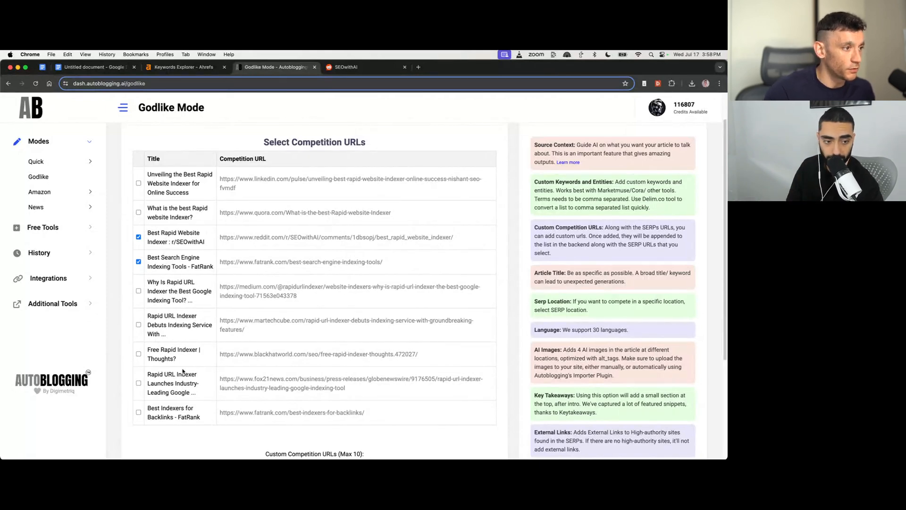
pyautogui.click(138, 412)
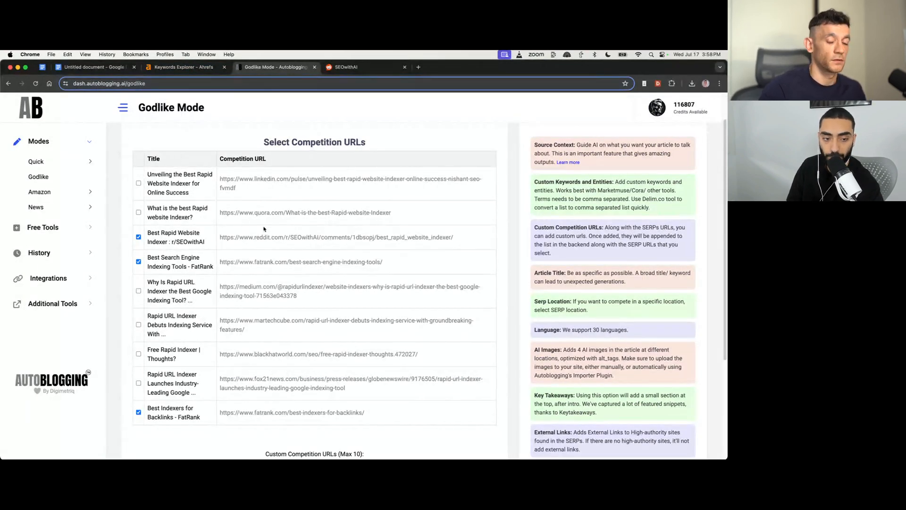
pyautogui.scroll(-3)
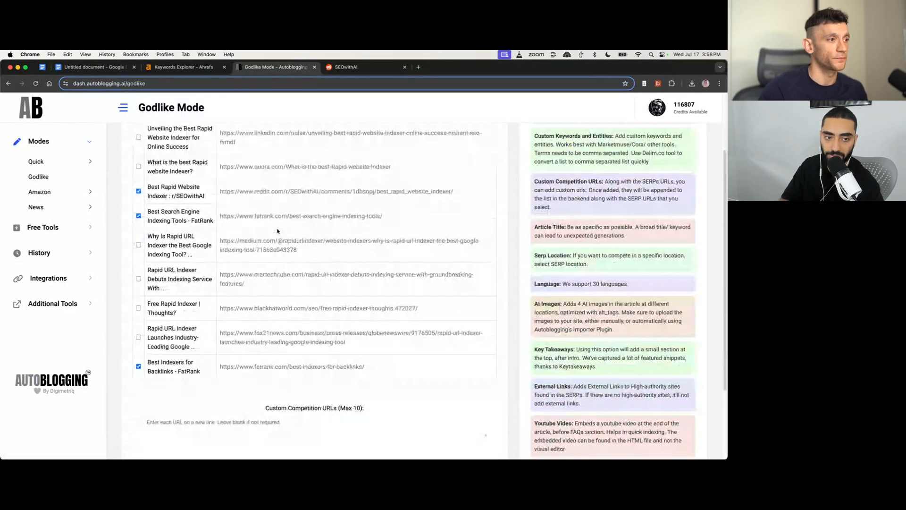
pyautogui.scroll(-3)
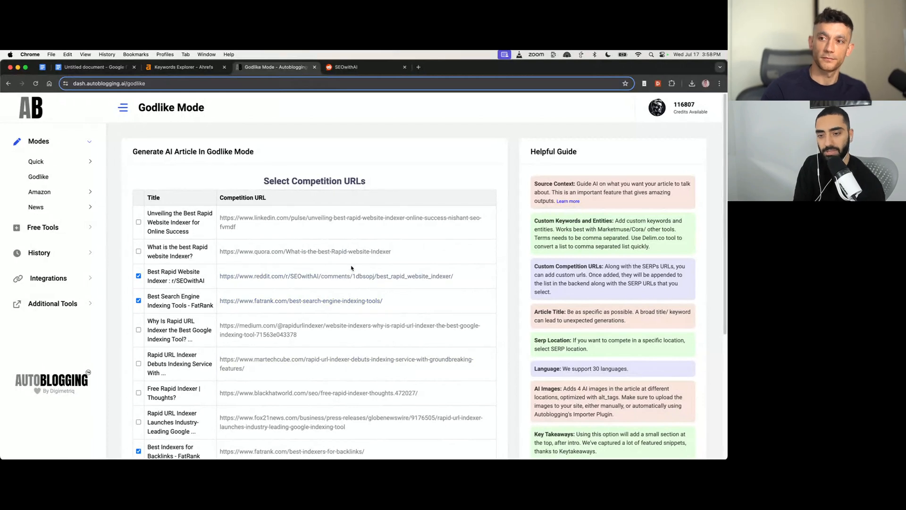
pyautogui.scroll(-3)
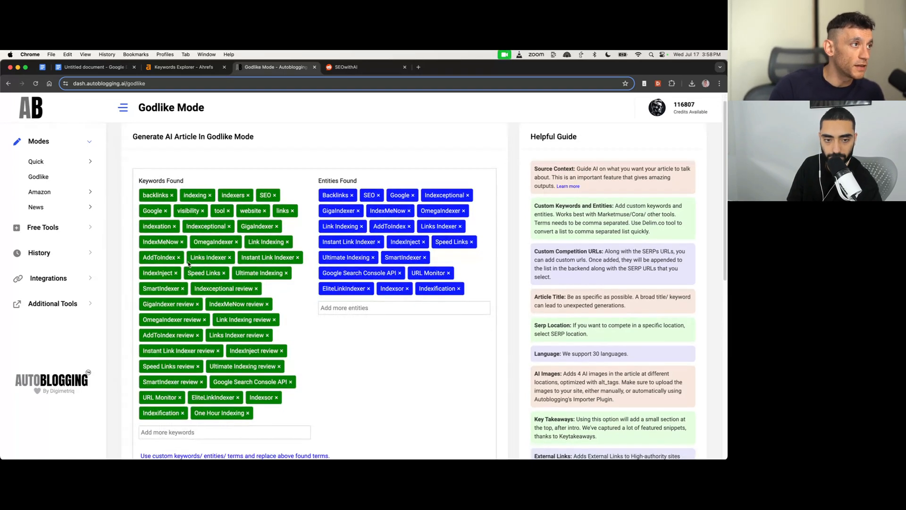
pyautogui.scroll(-3)
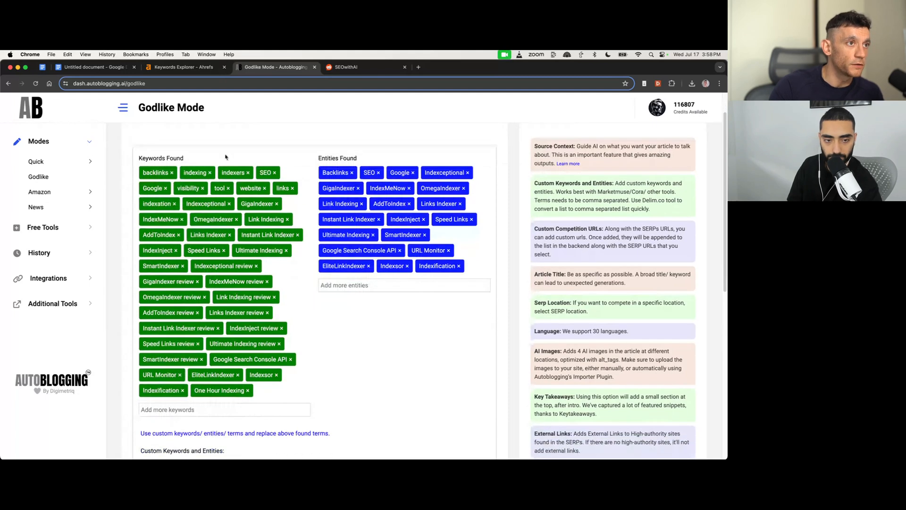
pyautogui.doubleClick(161, 158)
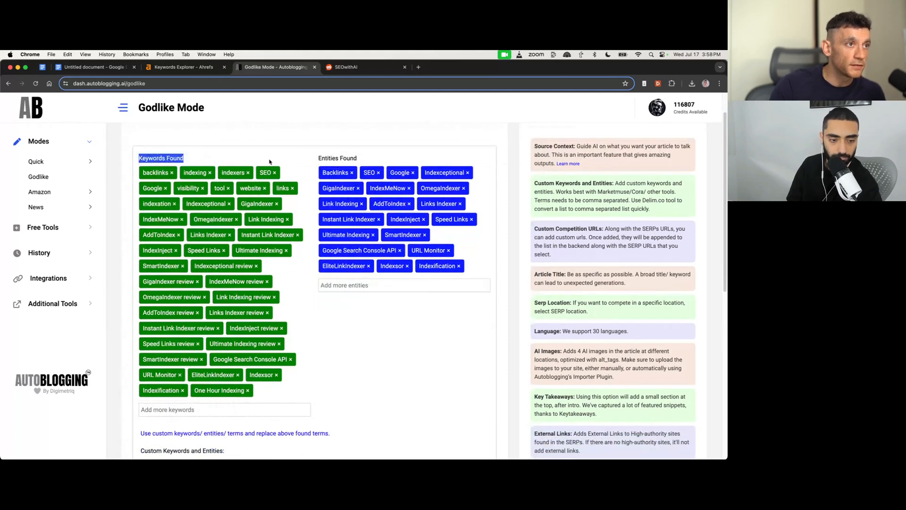
pyautogui.click(324, 158)
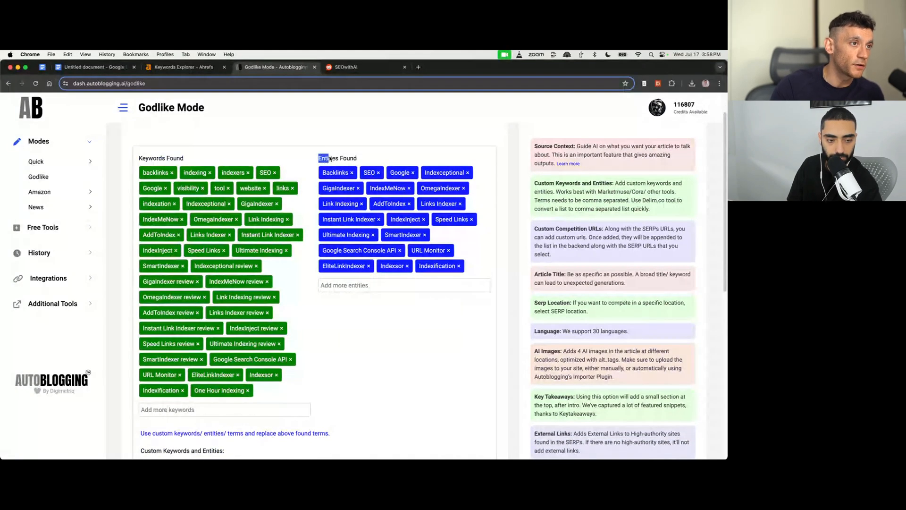
pyautogui.scroll(-3)
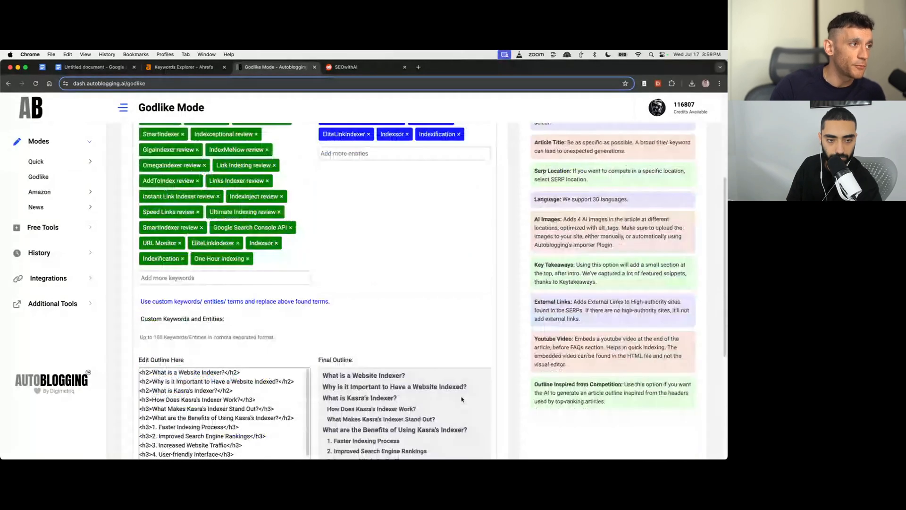
pyautogui.scroll(-3)
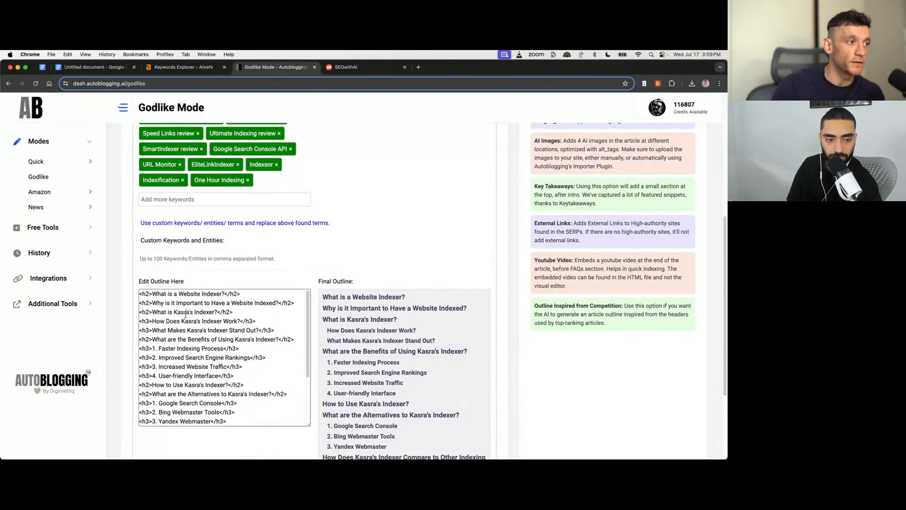
pyautogui.doubleClick(185, 312)
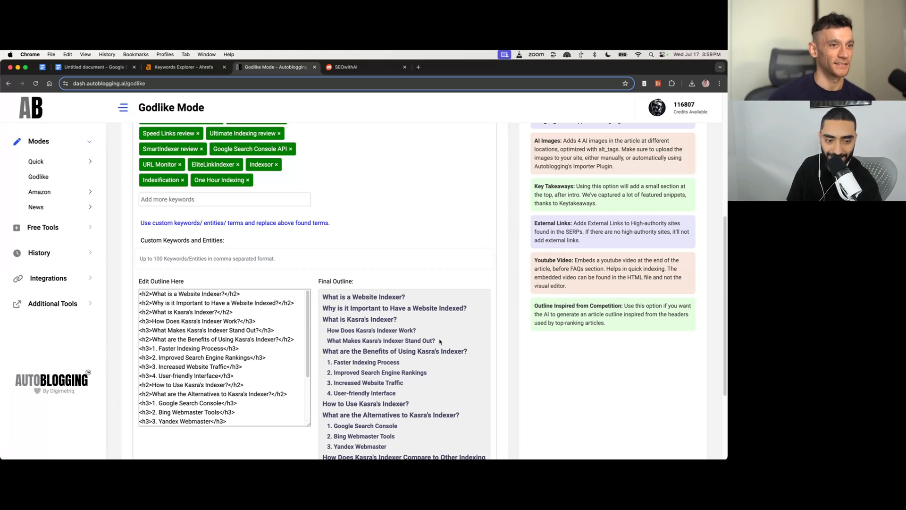
pyautogui.click(365, 67)
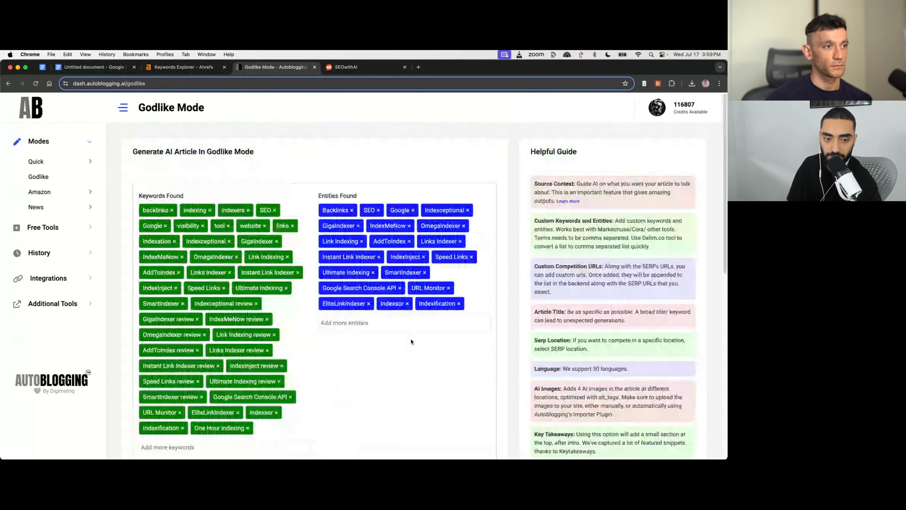
# Step: Scroll through the Godlike Mode research page before moving to the SOP checklist document
pyautogui.scroll(-3)
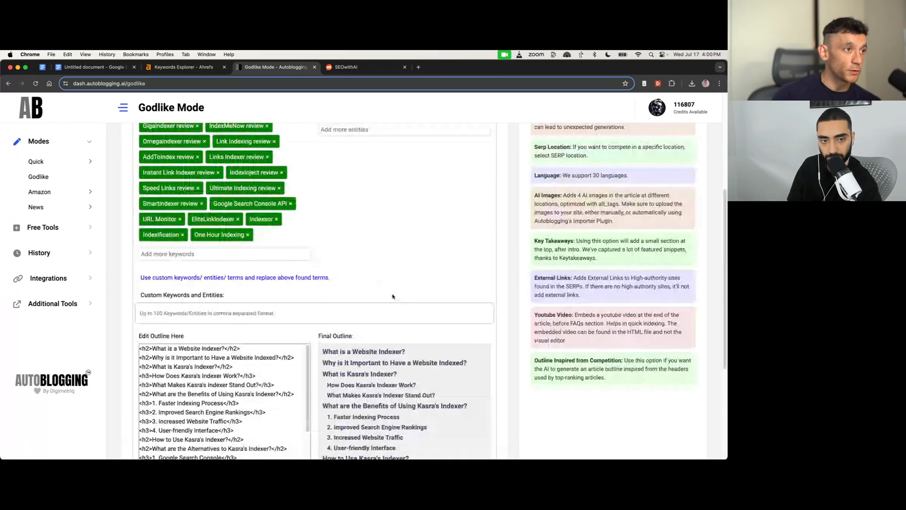
pyautogui.scroll(-3)
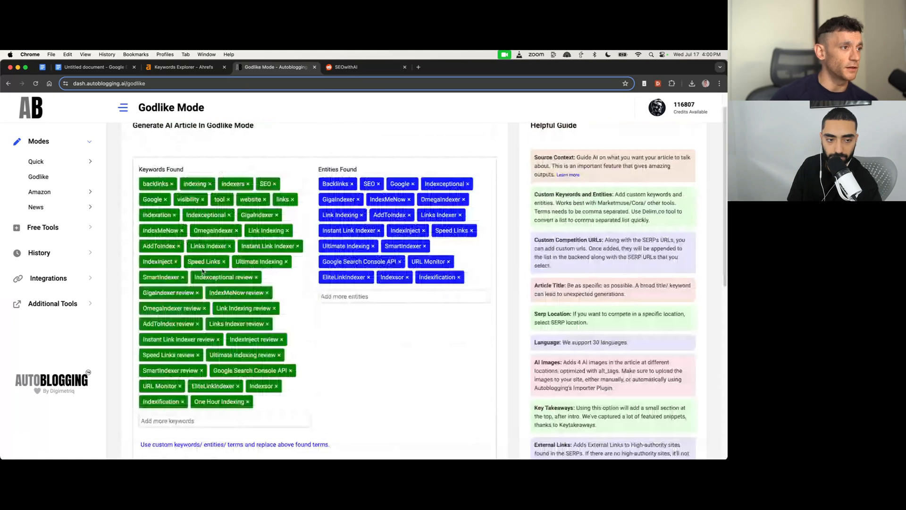
pyautogui.scroll(-3)
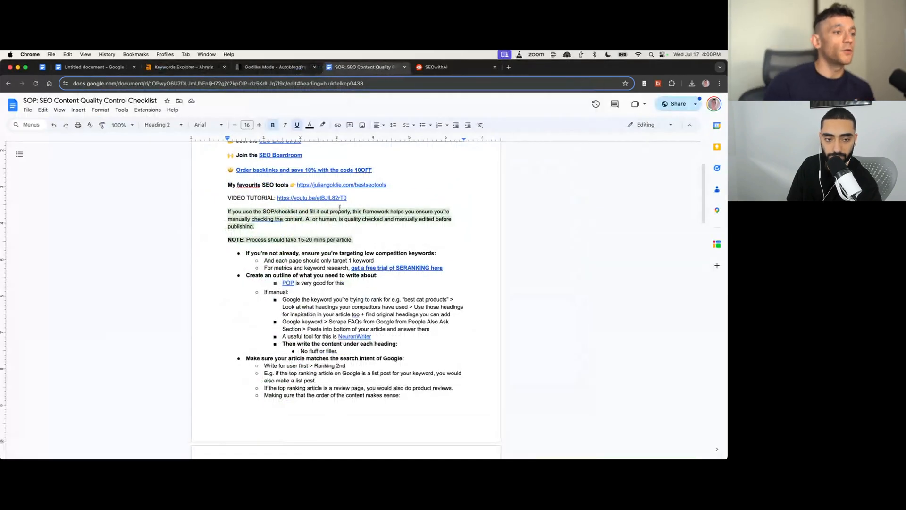
# Step: Read down the SOP checklist through outline, intent, formatting and link-adding guidance
pyautogui.scroll(-3)
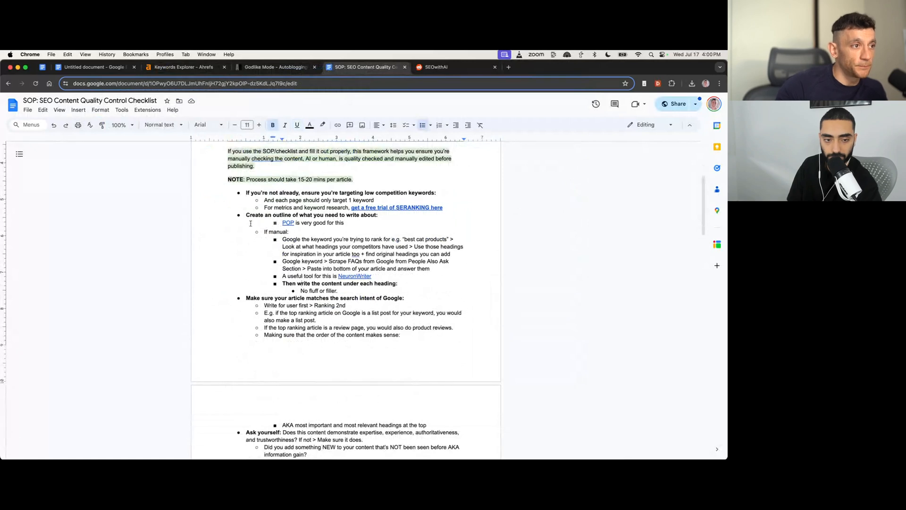
pyautogui.scroll(-3)
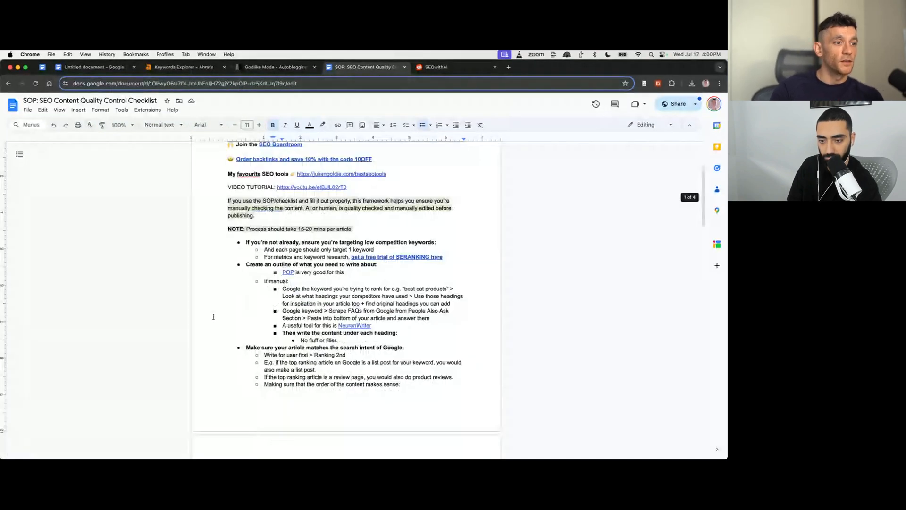
pyautogui.scroll(-3)
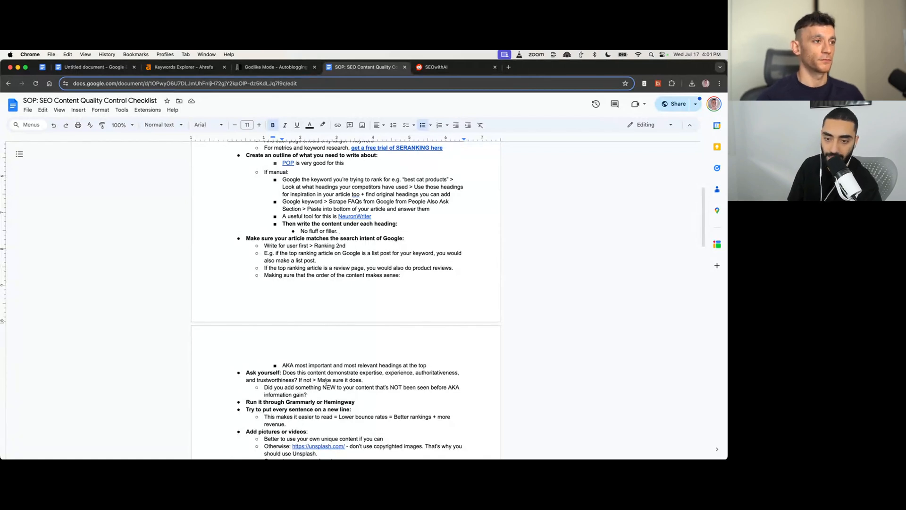
pyautogui.scroll(-3)
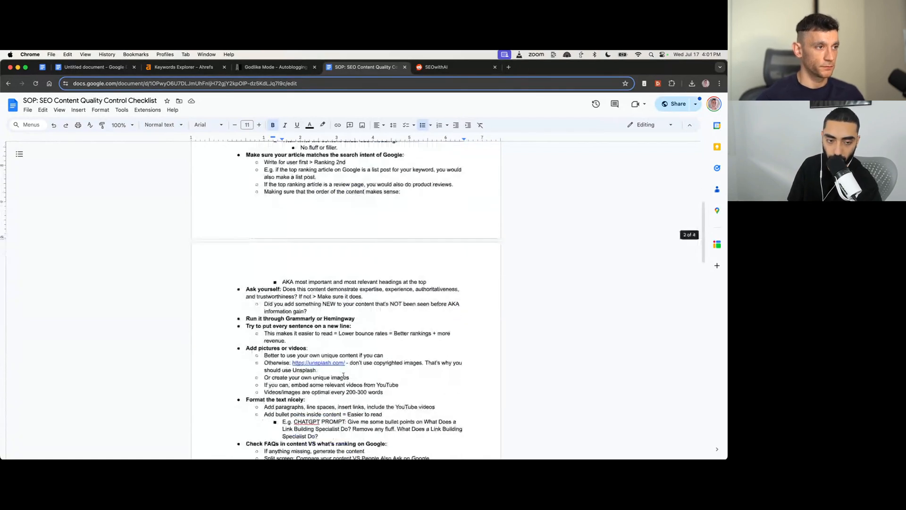
pyautogui.scroll(-3)
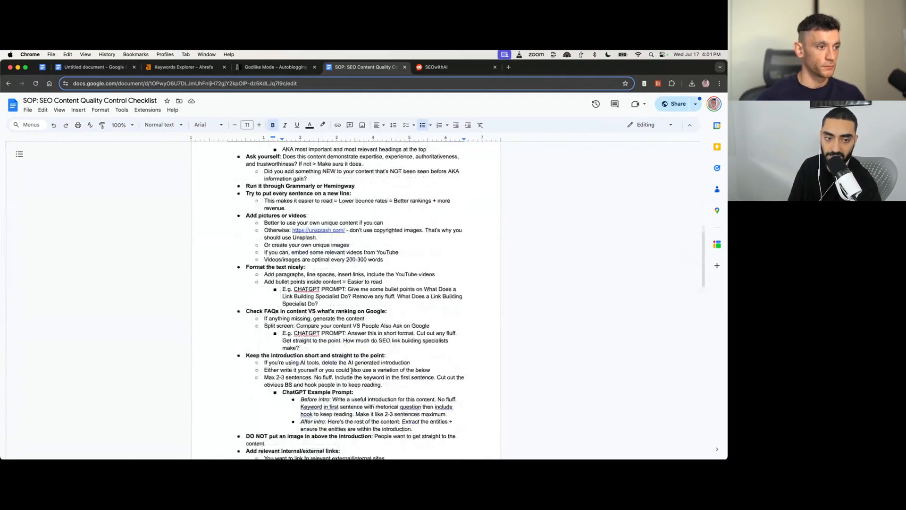
pyautogui.scroll(-3)
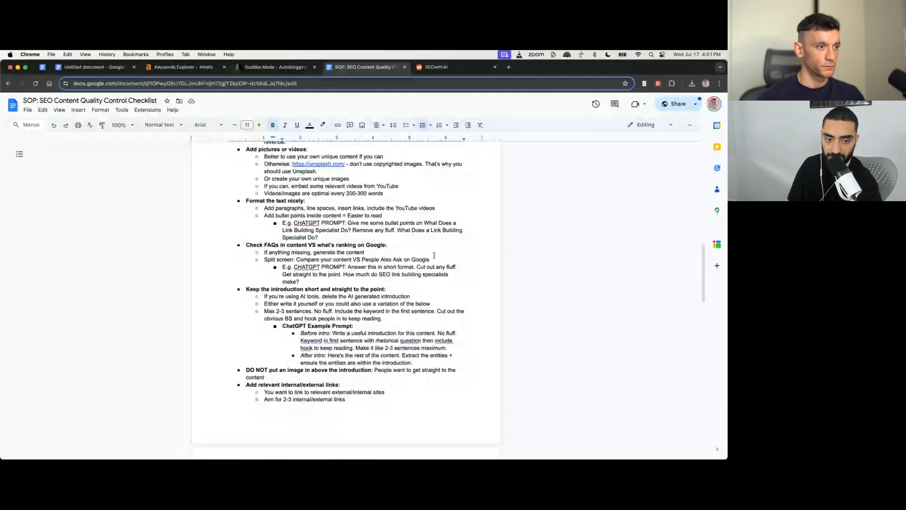
pyautogui.scroll(-3)
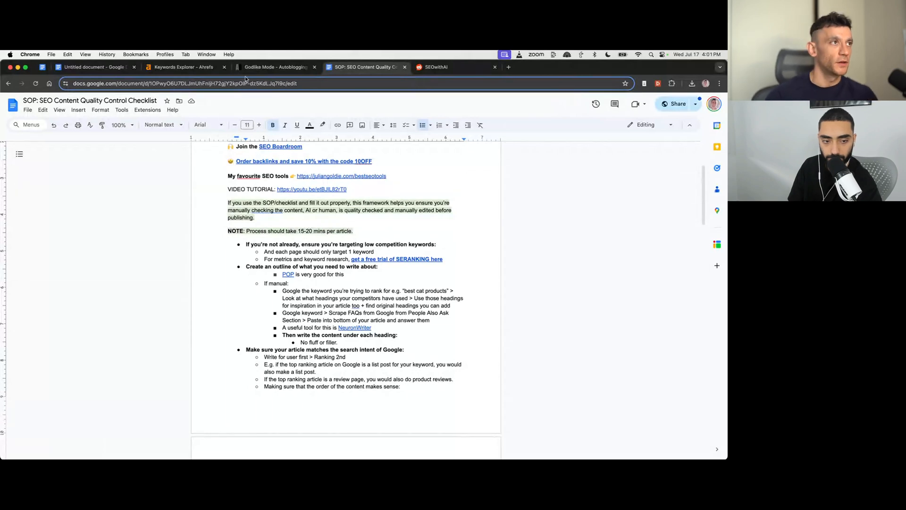
# Step: Revisit the Ahrefs overview, Godlike Mode results and SOP doc, then land on r/SEOwithAI
pyautogui.click(185, 66)
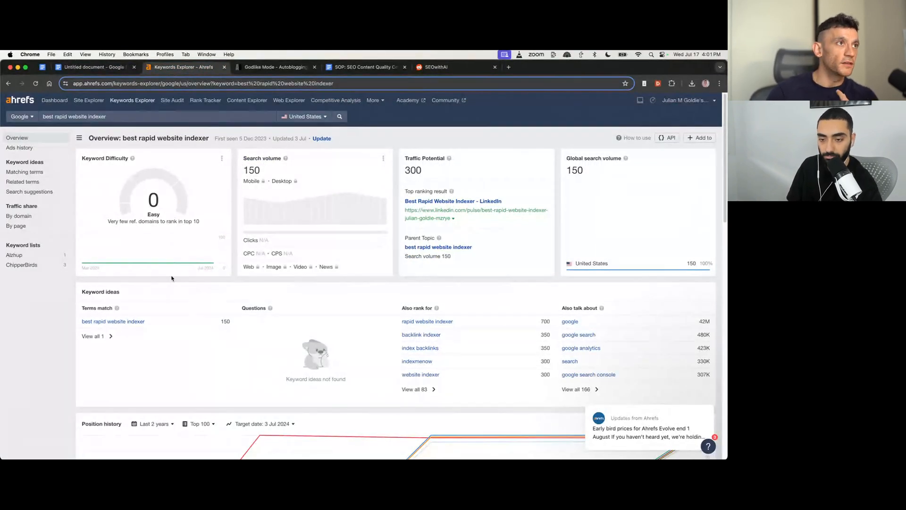
pyautogui.click(276, 66)
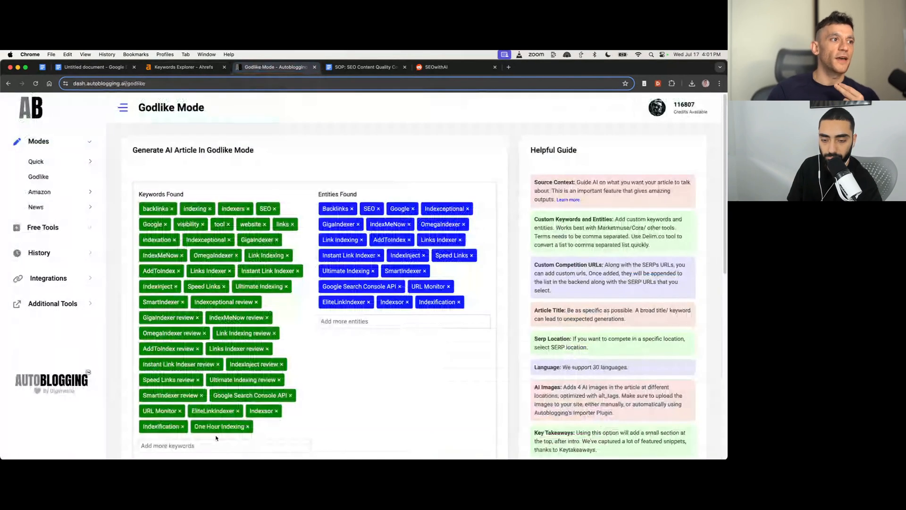
pyautogui.click(365, 66)
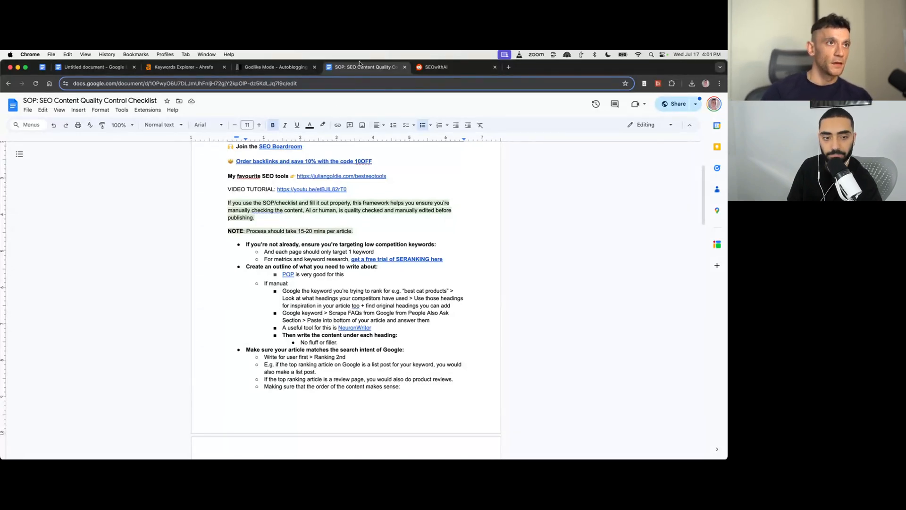
pyautogui.click(455, 66)
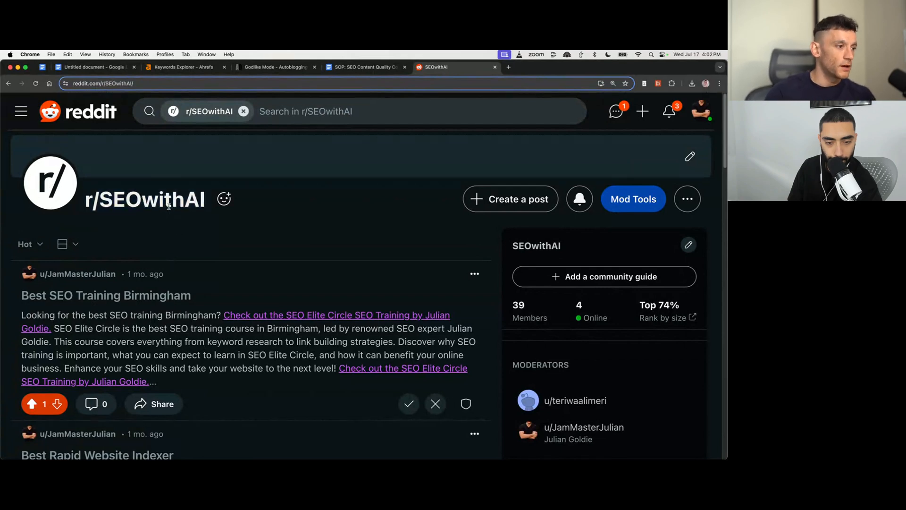
# Step: View the 'Best Rapid Website Indexer' post in r/SEOwithAI, then check reddit.com in Ahrefs Site Explorer
pyautogui.scroll(-3)
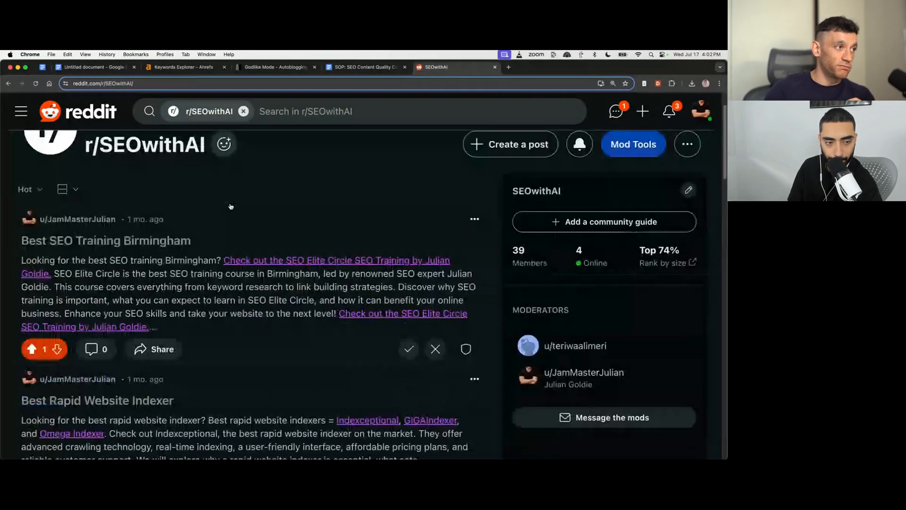
pyautogui.click(97, 401)
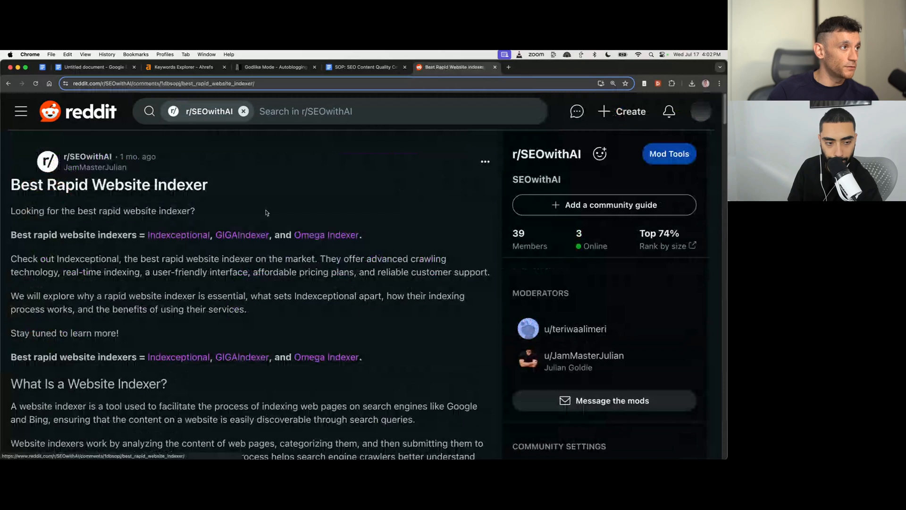
pyautogui.doubleClick(41, 184)
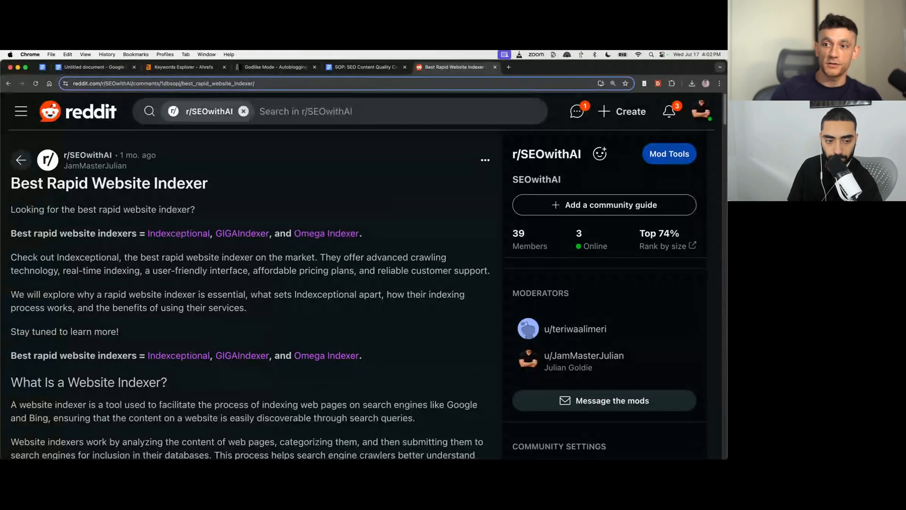
pyautogui.click(179, 67)
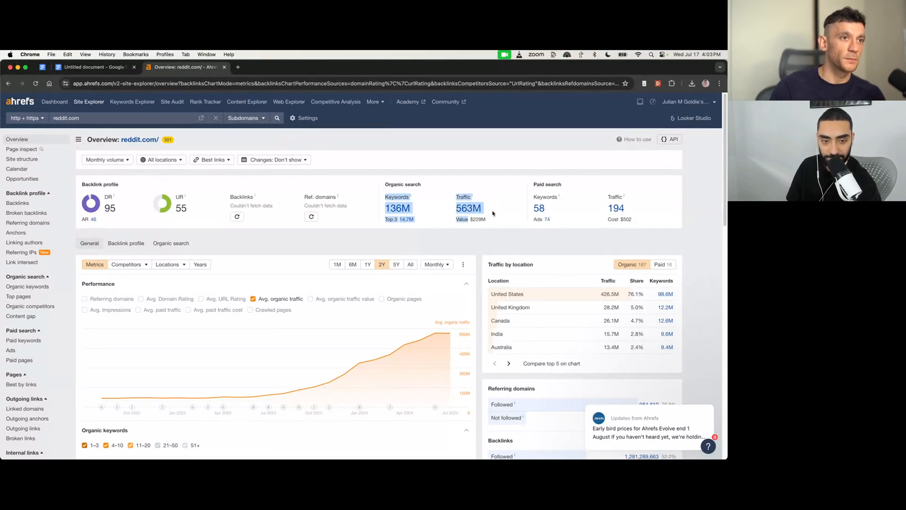
pyautogui.moveTo(451, 333)
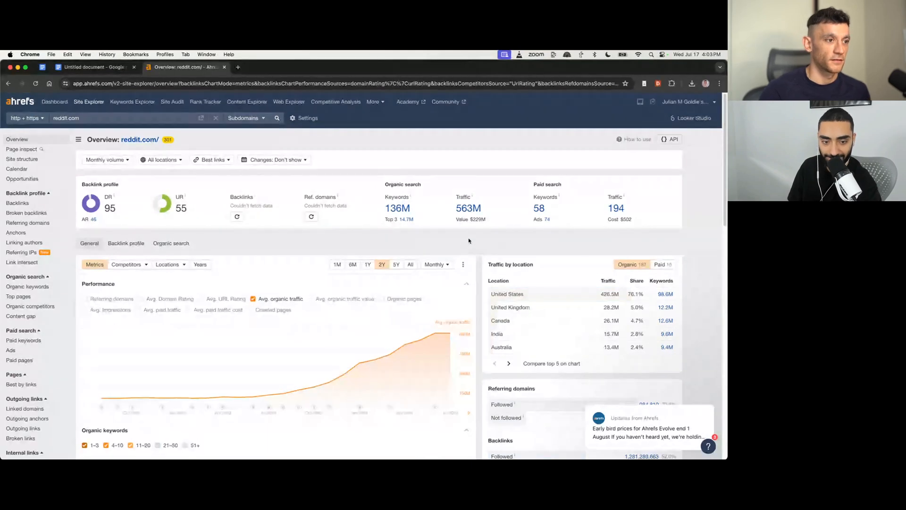
pyautogui.moveTo(406, 341)
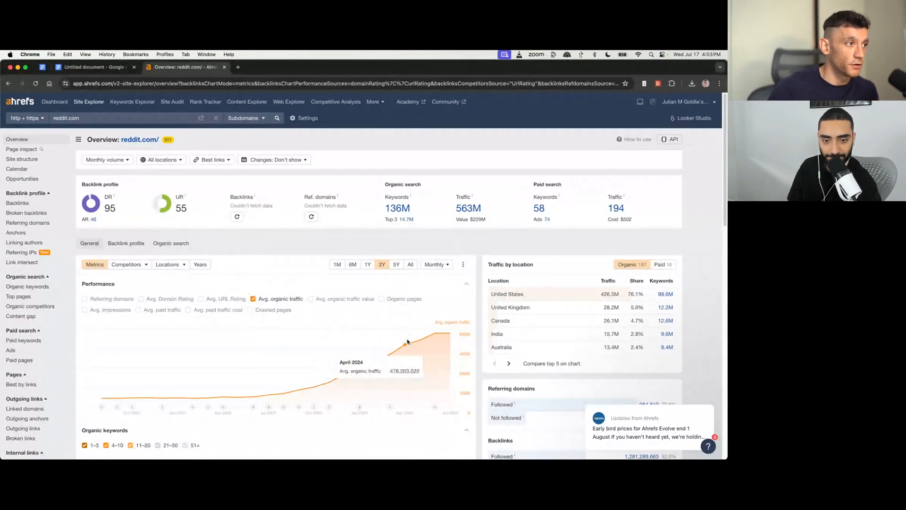
pyautogui.moveTo(462, 226)
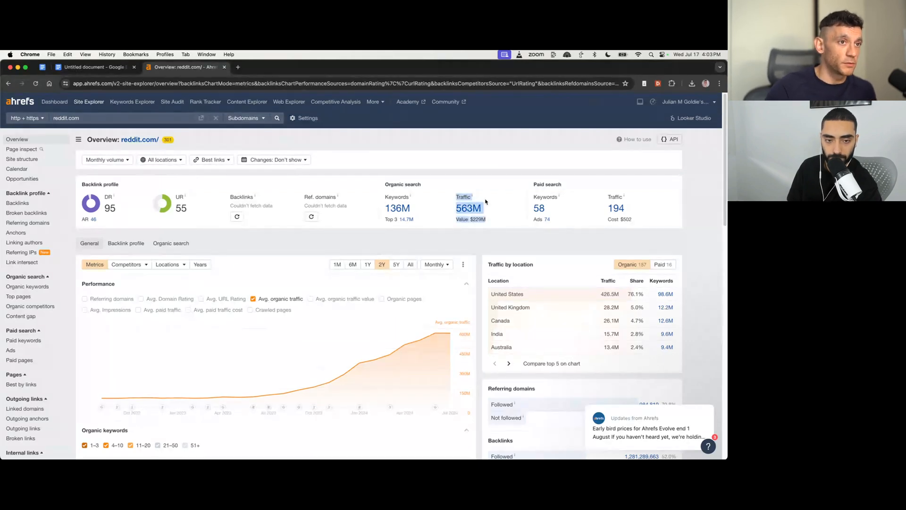
pyautogui.moveTo(419, 344)
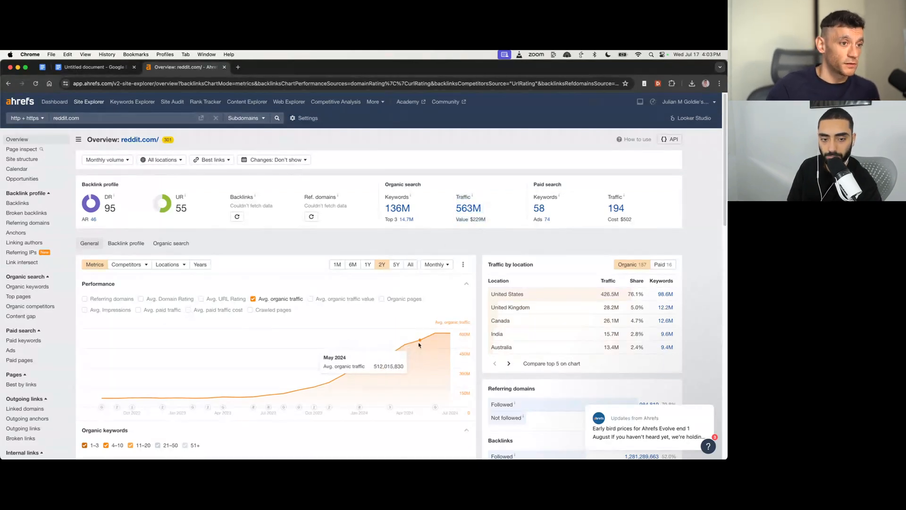
pyautogui.moveTo(456, 235)
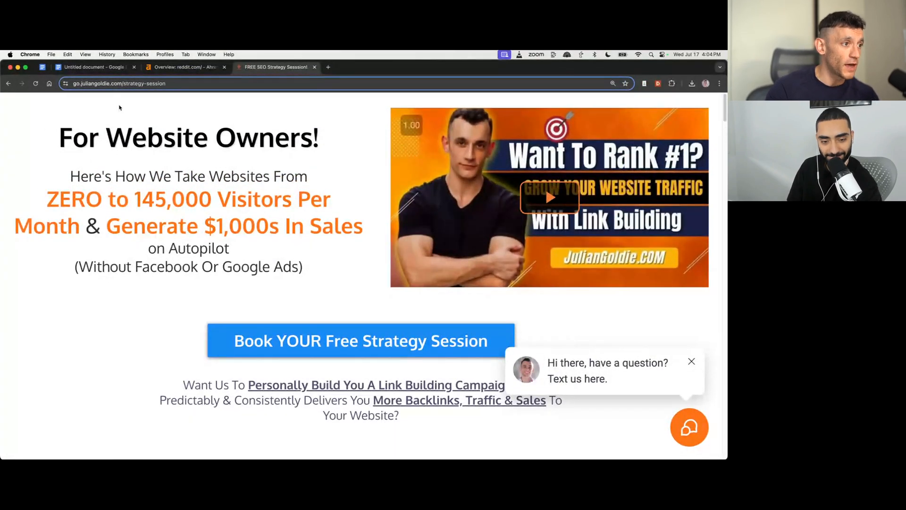
# Step: Scroll down the strategy session page to its free link building session benefits
pyautogui.scroll(-3)
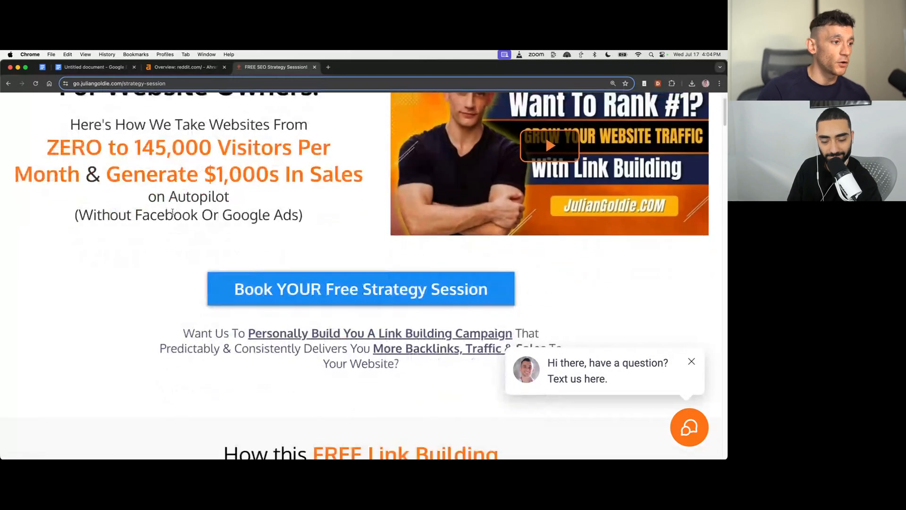
pyautogui.scroll(-3)
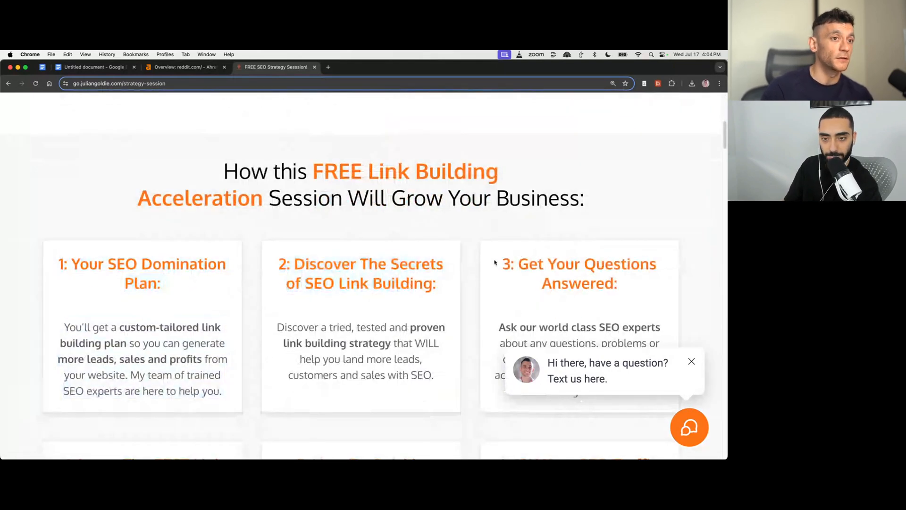
pyautogui.scroll(-3)
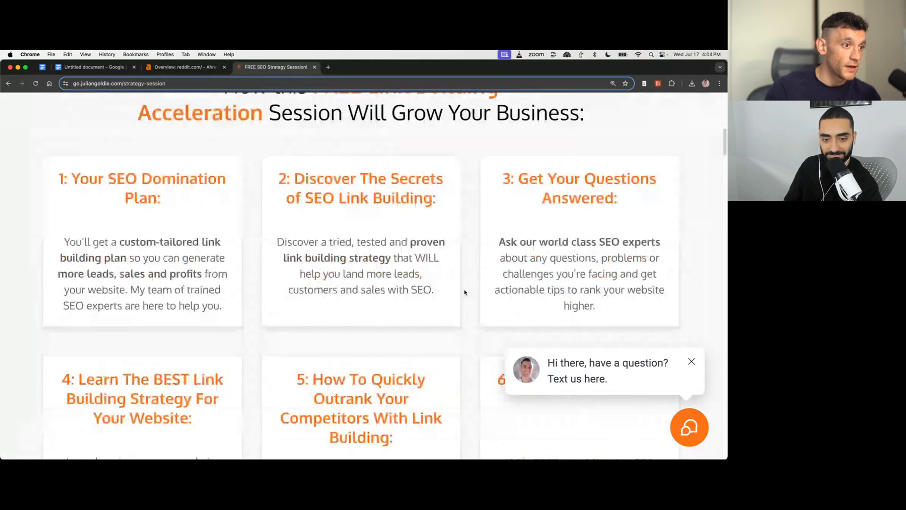